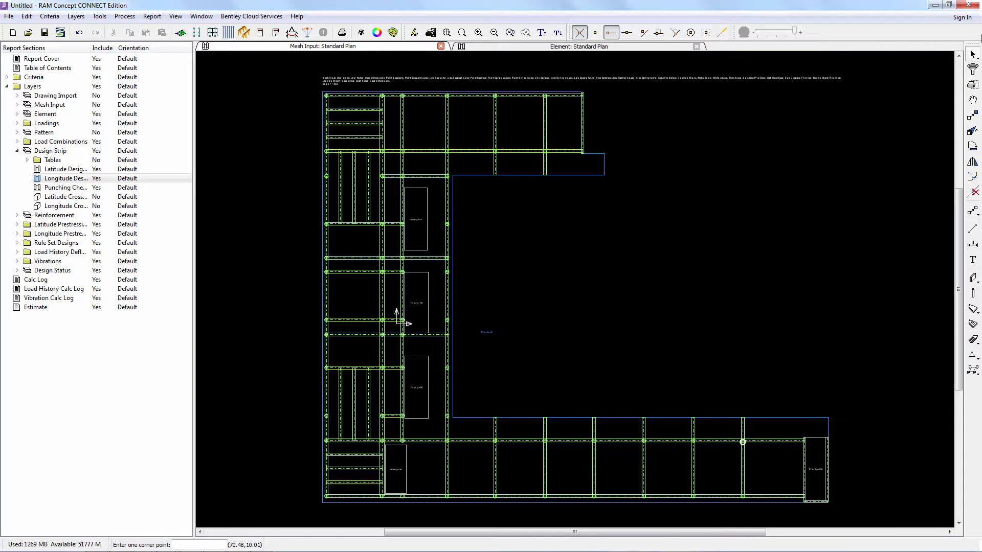
{"action": "mouse_move", "coordinate": [913, 107]}
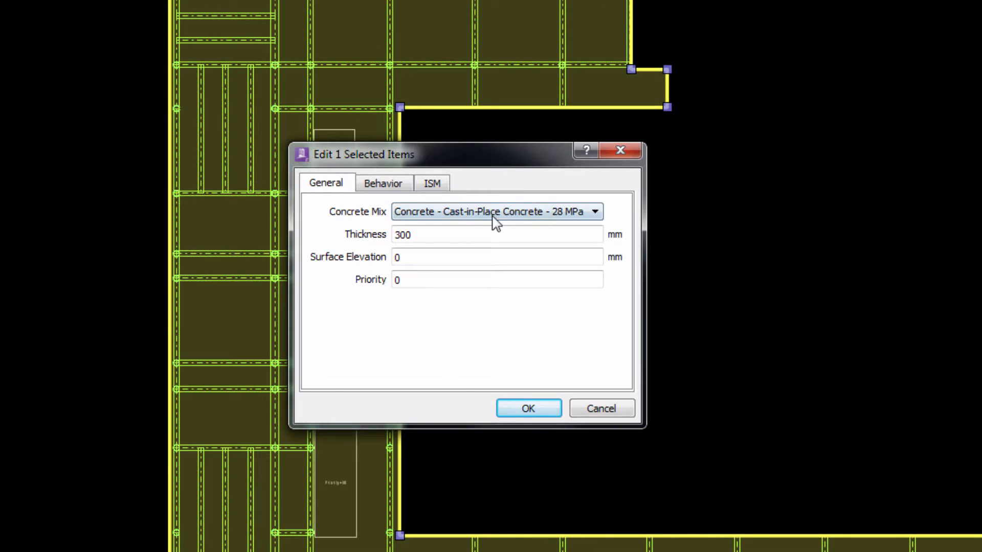
Step: Enter a slab thickness of 250 mm and confirm the edit
{"action": "type", "text": "2"}
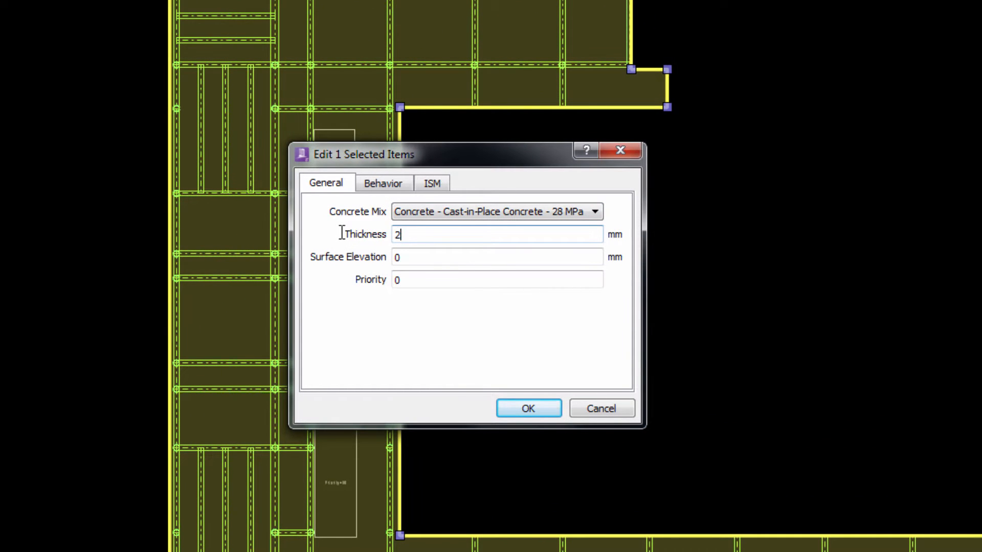
{"action": "type", "text": "50"}
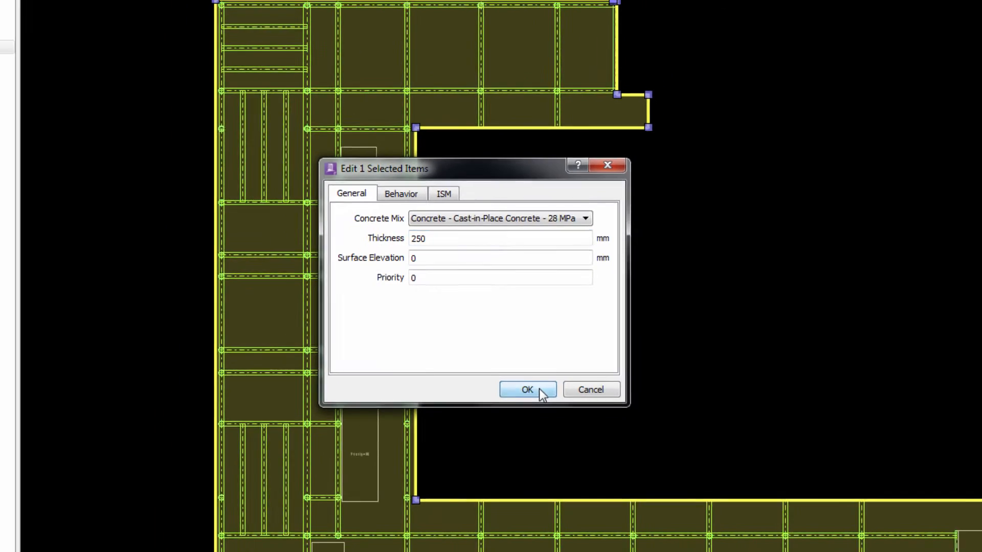
{"action": "left_click", "coordinate": [527, 389]}
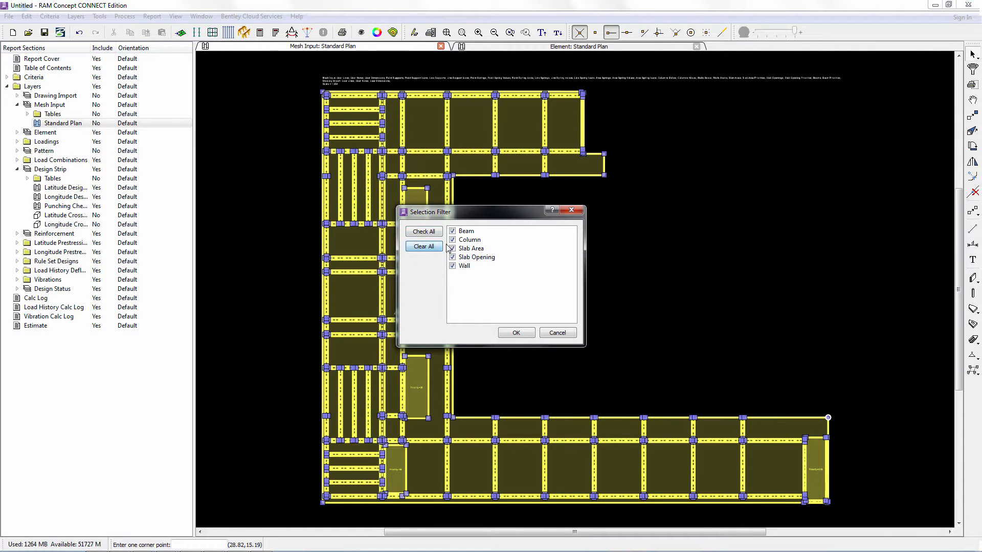
Step: Restrict the selection filter to Beam only and apply it
{"action": "left_click", "coordinate": [423, 246]}
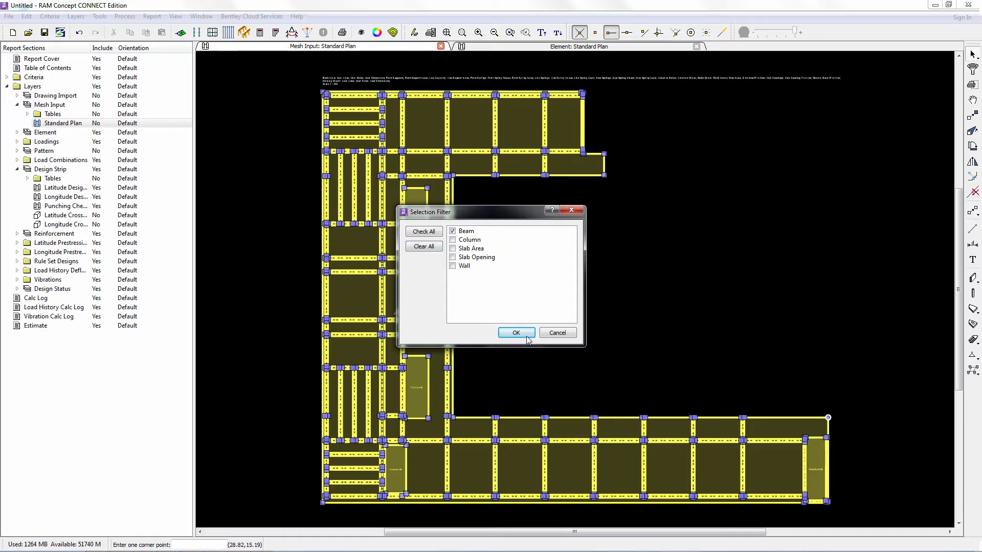
{"action": "left_click", "coordinate": [515, 332]}
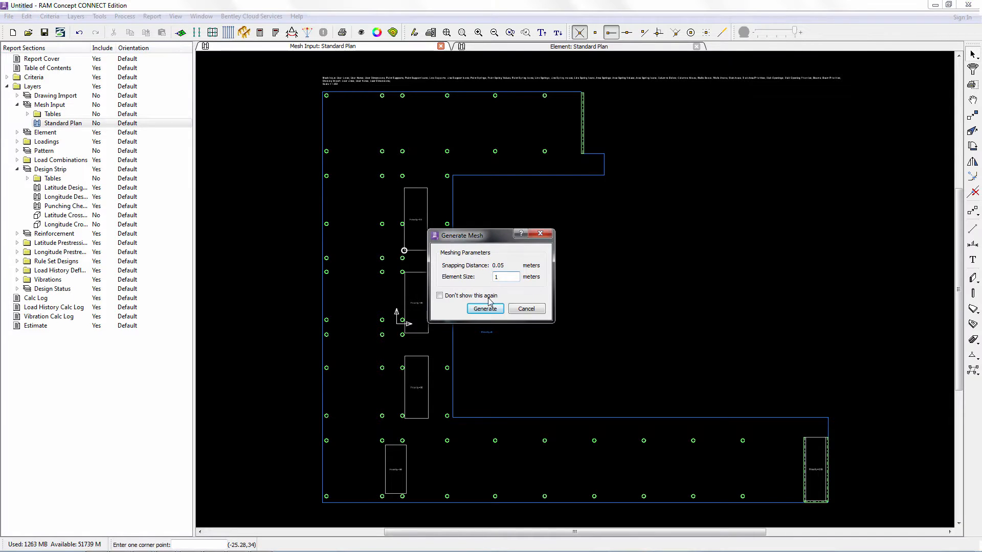
Step: Mesh the beamless slab with a 1 m element size
{"action": "left_click", "coordinate": [484, 308]}
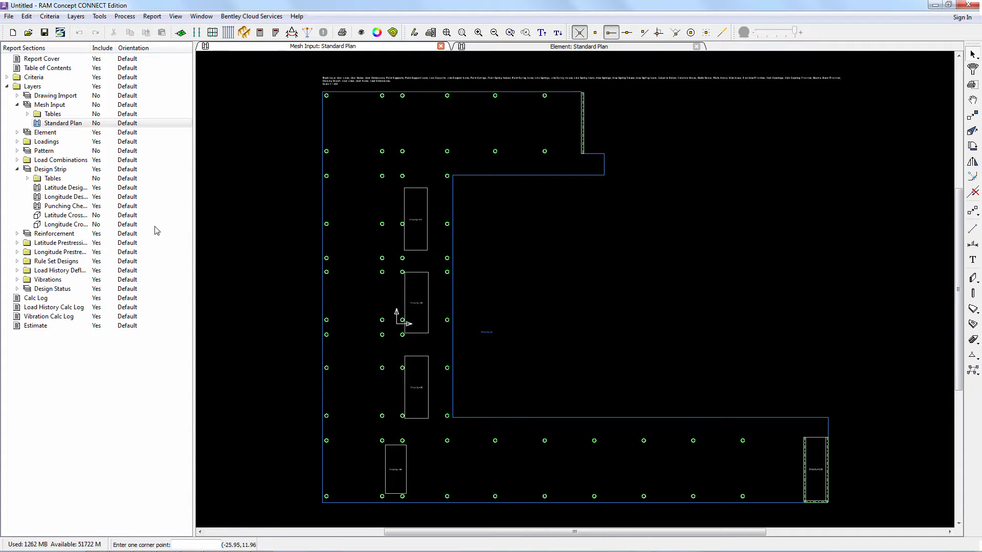
Step: Generate longitude design spans along the y-axis in the Longitude Design Spans Plan
{"action": "double_click", "coordinate": [59, 196]}
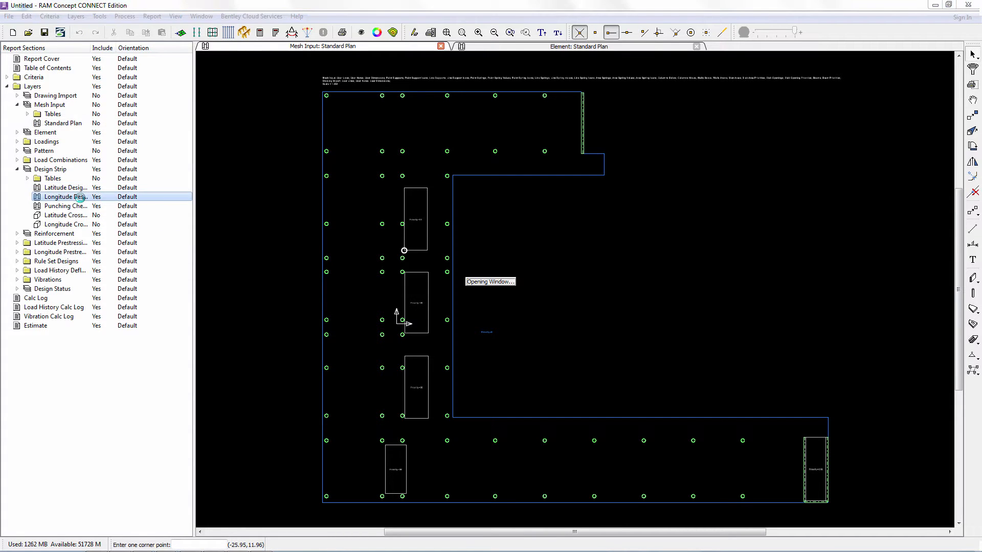
{"action": "double_click", "coordinate": [62, 197]}
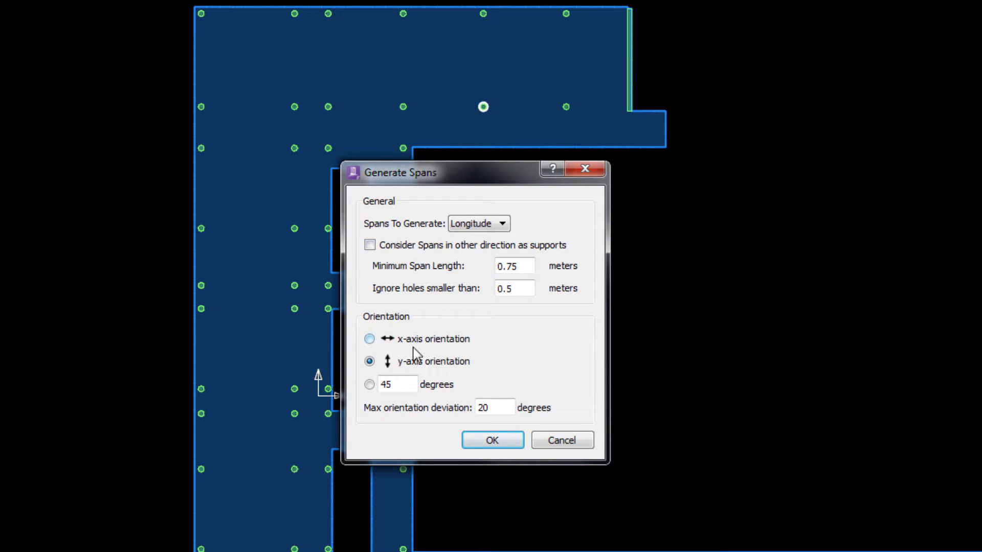
{"action": "left_click", "coordinate": [492, 439]}
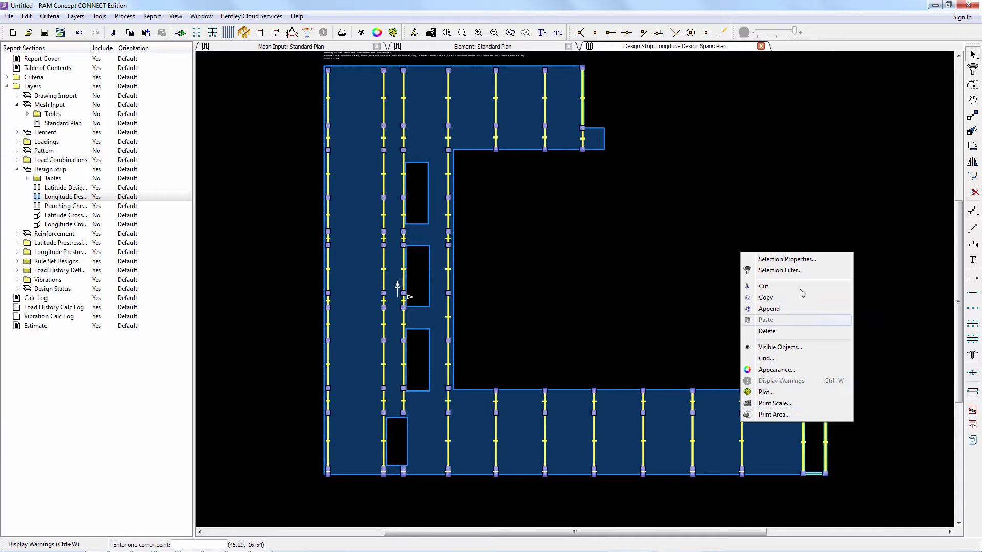
Step: Give all 74 spans H16 column-strip bottom bars, middle strips using column strip properties
{"action": "left_click", "coordinate": [785, 259]}
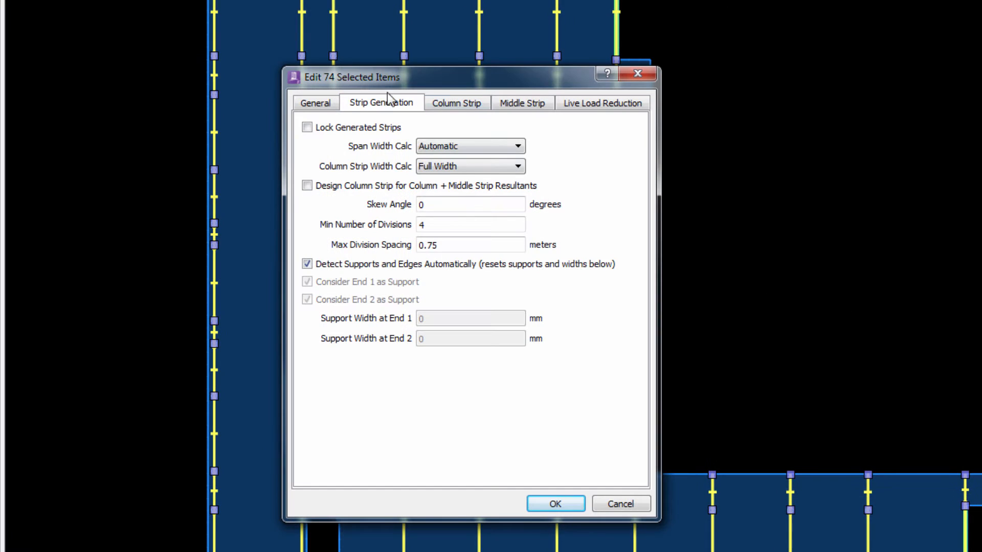
{"action": "left_click", "coordinate": [316, 102]}
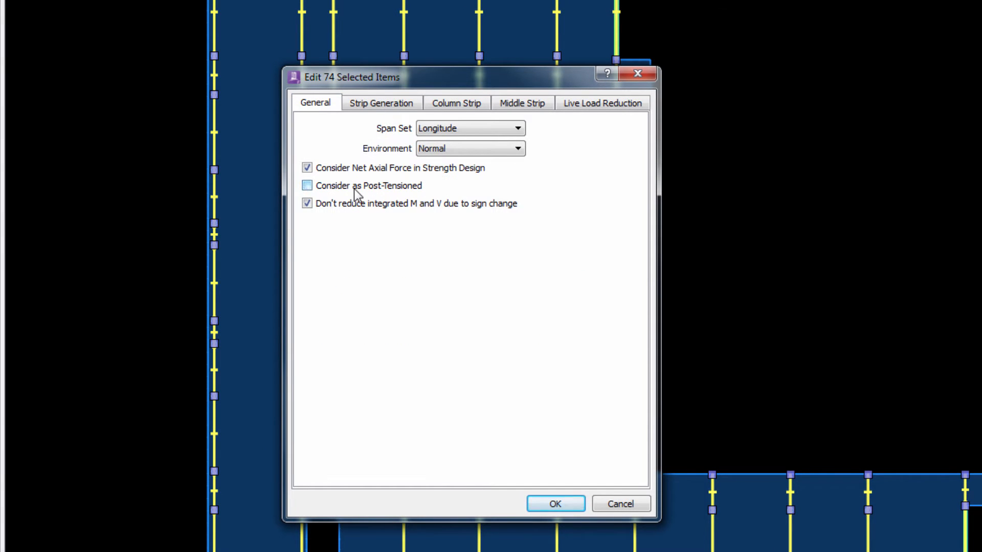
{"action": "left_click", "coordinate": [380, 102]}
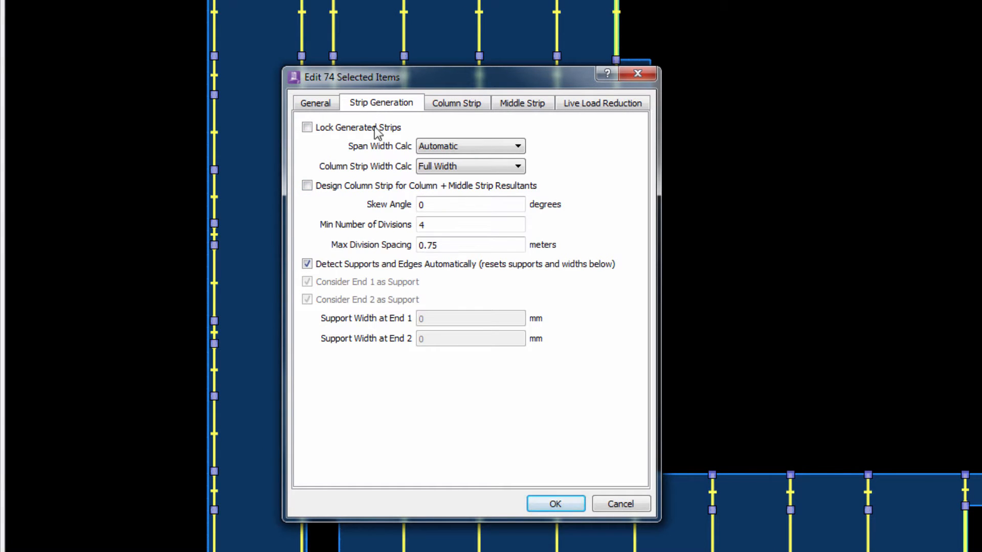
{"action": "left_click", "coordinate": [456, 103]}
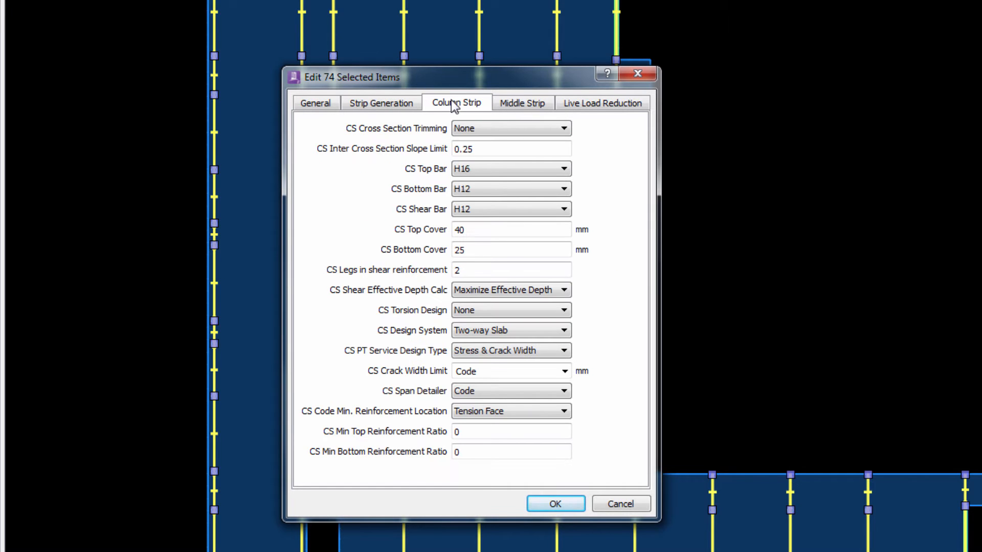
{"action": "left_click", "coordinate": [563, 188]}
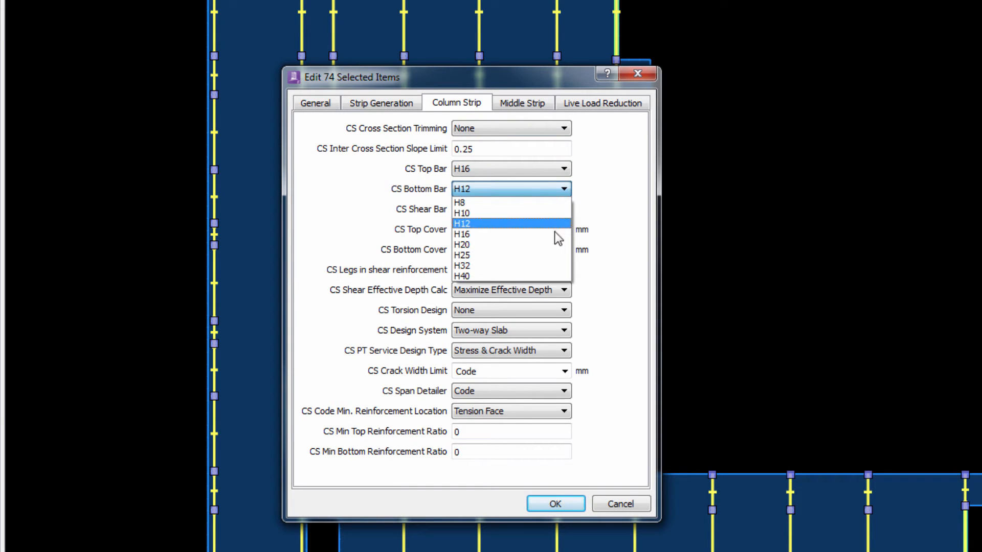
{"action": "left_click", "coordinate": [461, 233]}
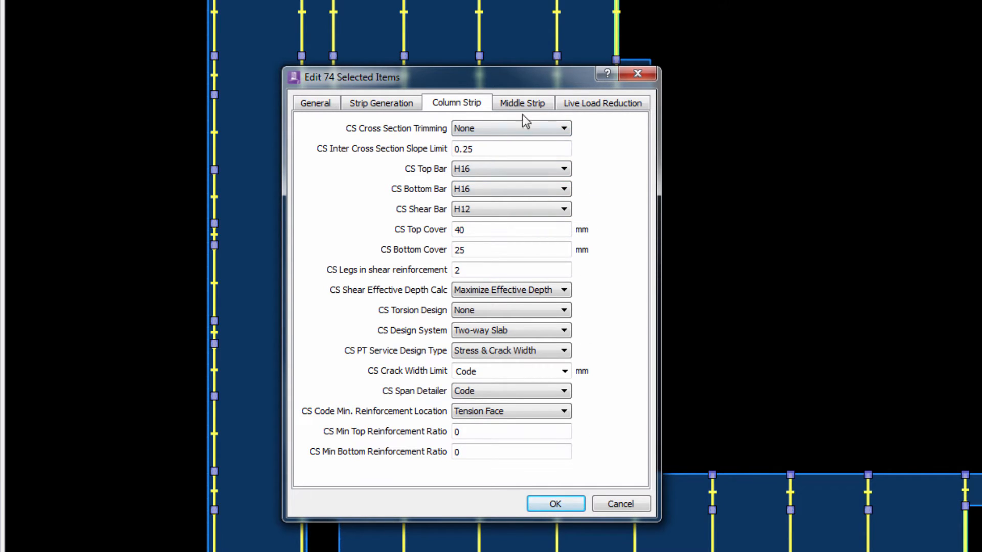
{"action": "left_click", "coordinate": [522, 102]}
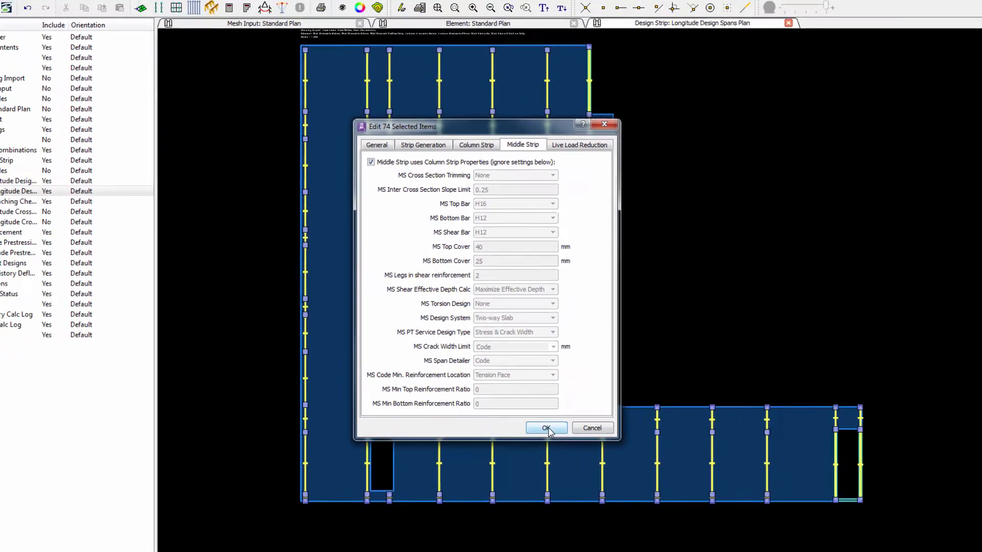
{"action": "left_click", "coordinate": [544, 427]}
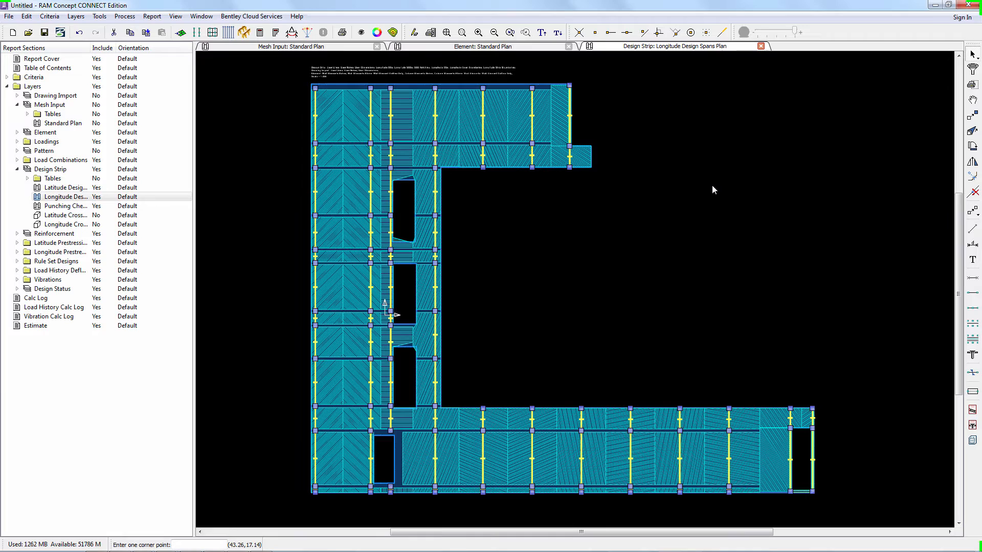
Step: Expand the Loadings layers and the LL1 load case in the report tree
{"action": "left_click", "coordinate": [60, 243]}
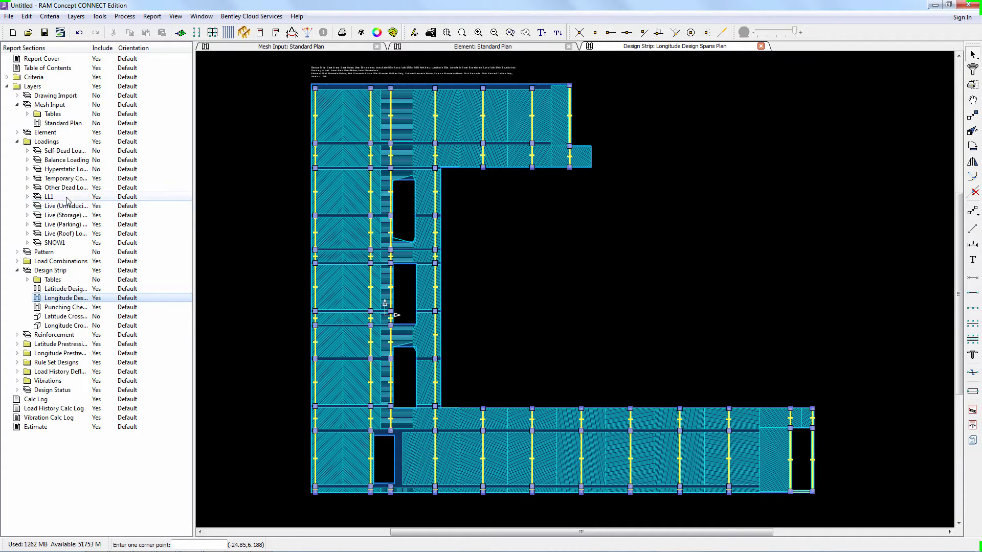
{"action": "left_click", "coordinate": [26, 197]}
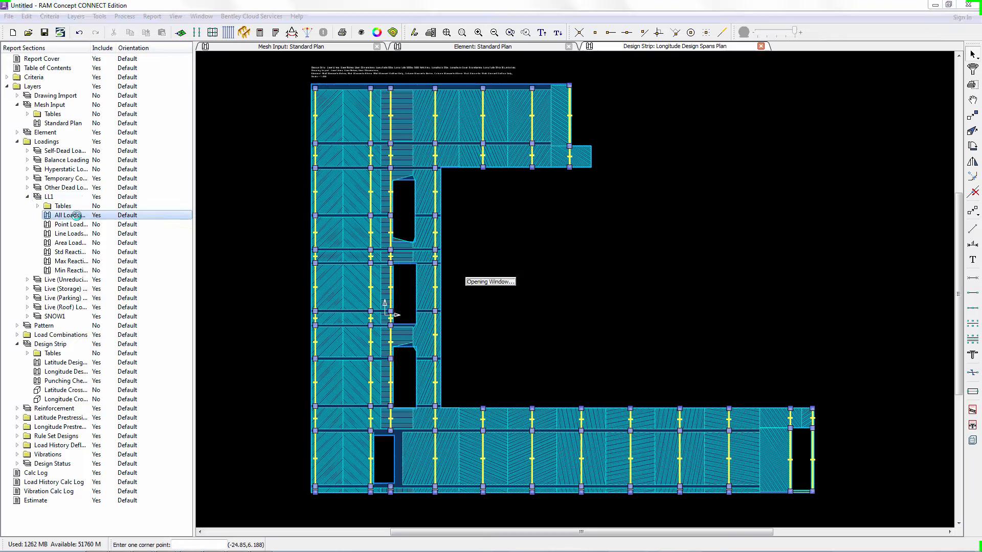
{"action": "double_click", "coordinate": [70, 215]}
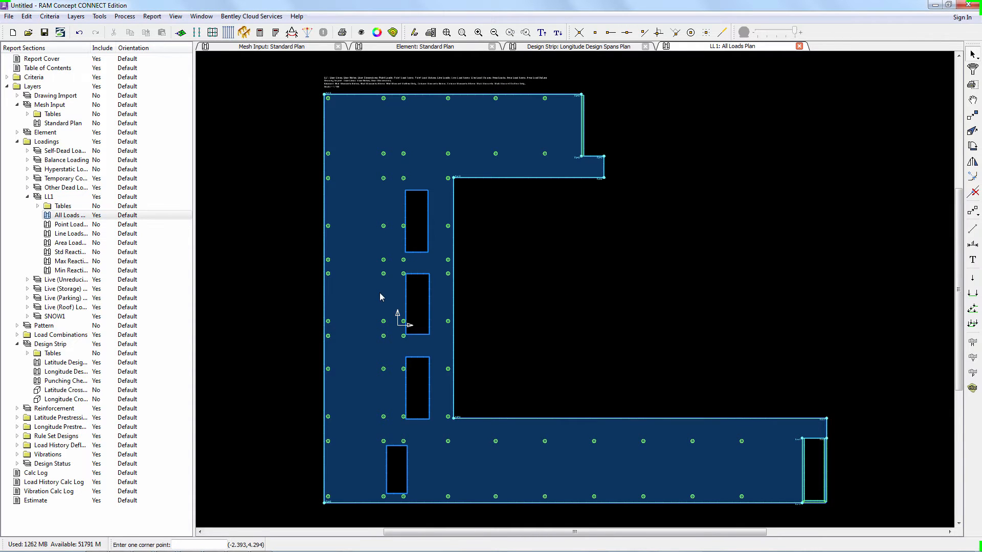
{"action": "mouse_move", "coordinate": [506, 232]}
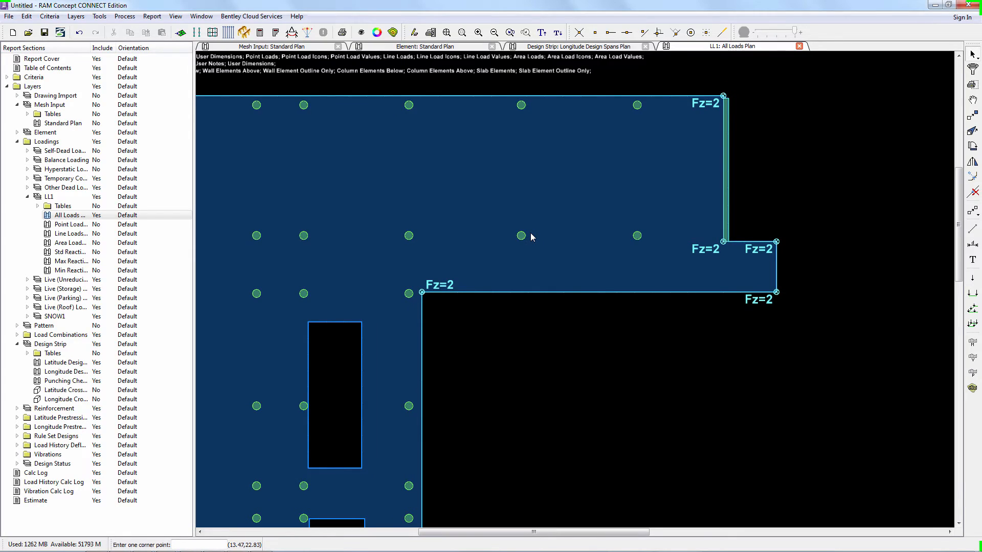
{"action": "mouse_move", "coordinate": [470, 203]}
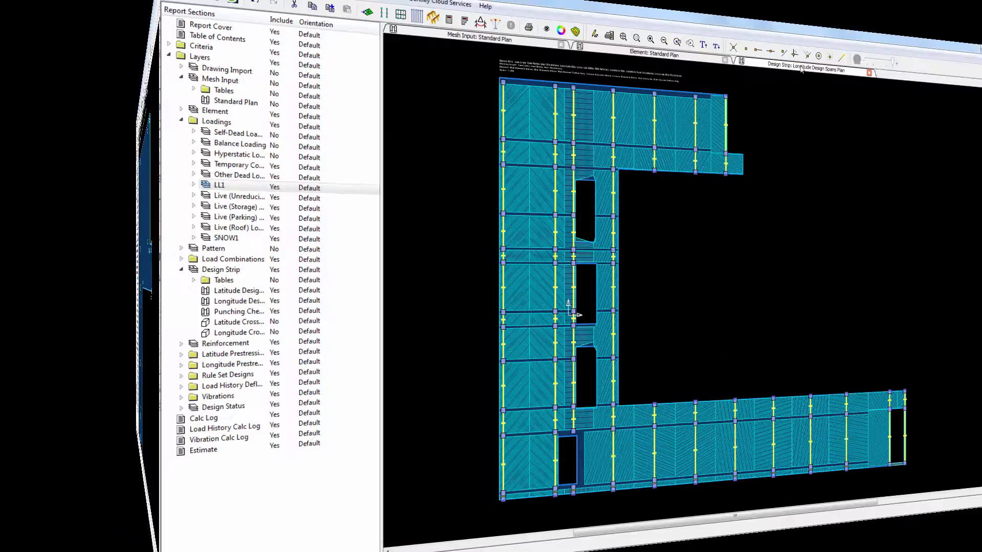
Step: Run Calc All on the model and expand the design status plans
{"action": "left_click", "coordinate": [124, 15]}
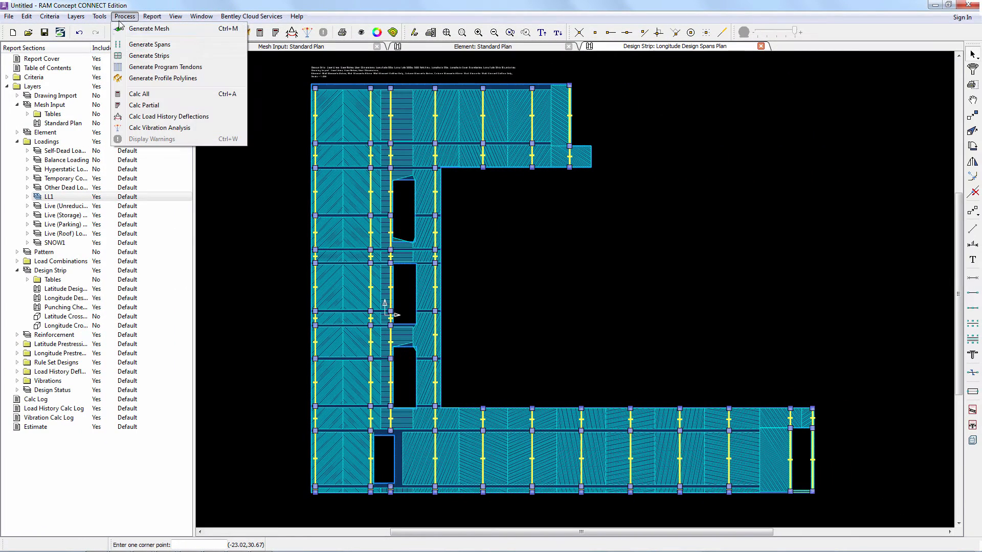
{"action": "left_click", "coordinate": [138, 94]}
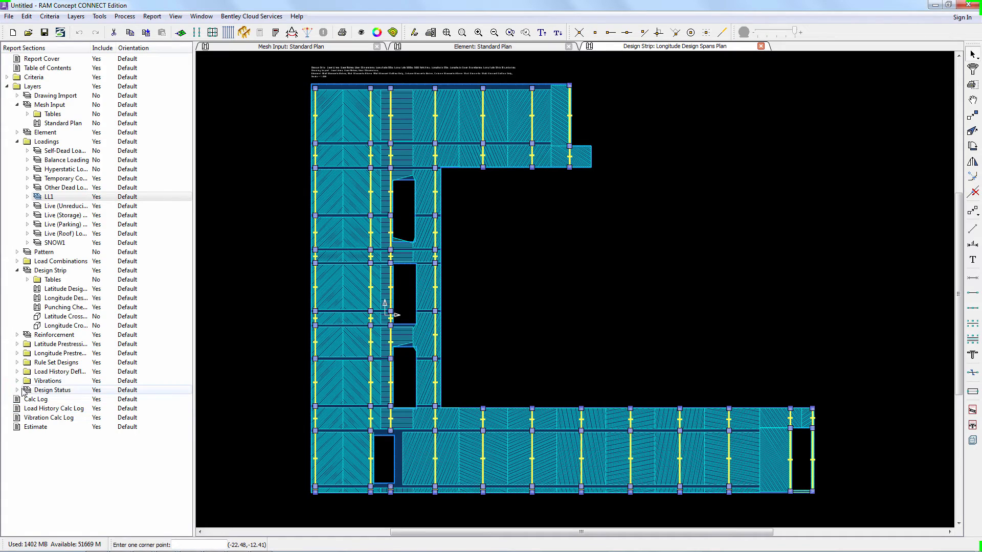
{"action": "left_click", "coordinate": [17, 390]}
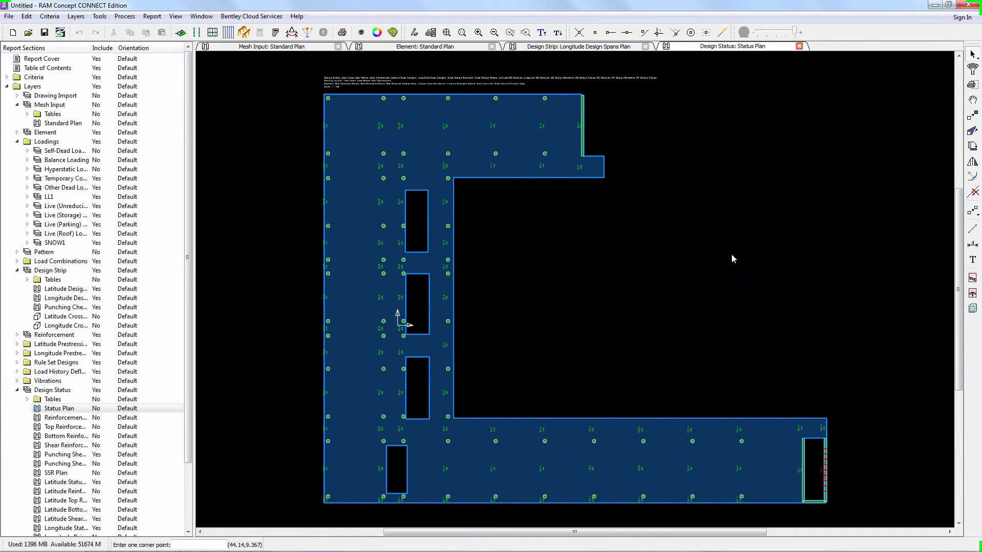
{"action": "mouse_move", "coordinate": [805, 494]}
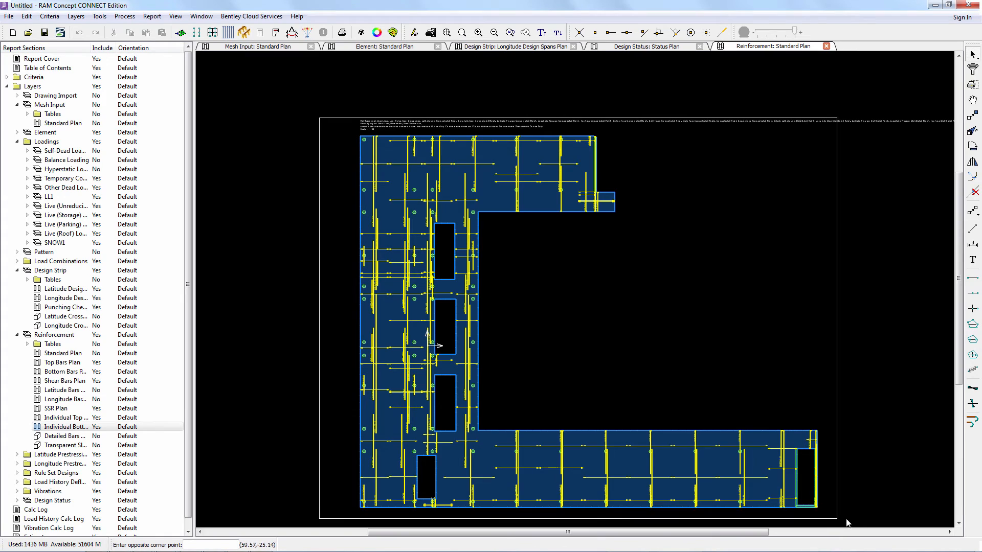
Step: Set Designed By to User for the 102 selected reinforcement bars
{"action": "right_click", "coordinate": [439, 347]}
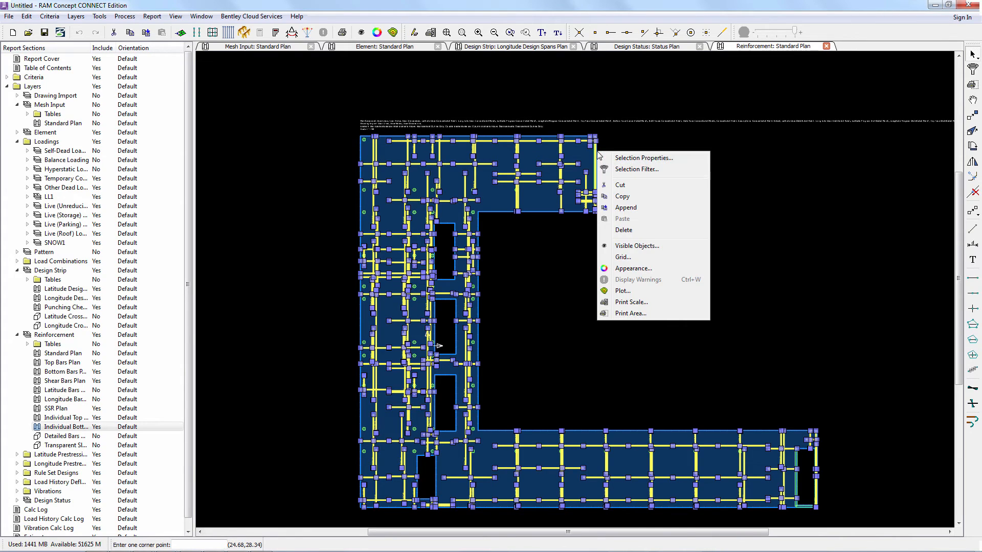
{"action": "left_click", "coordinate": [643, 158]}
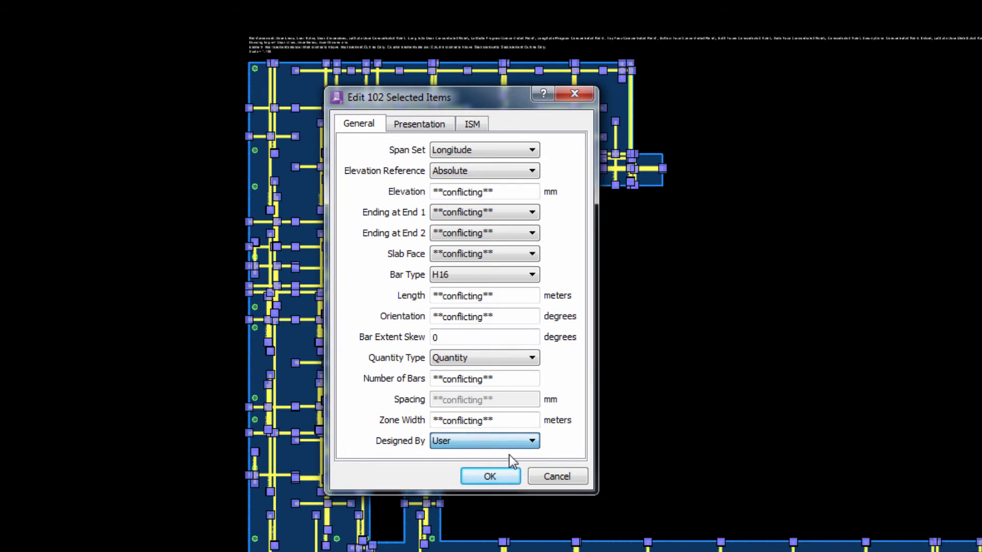
{"action": "left_click", "coordinate": [489, 475]}
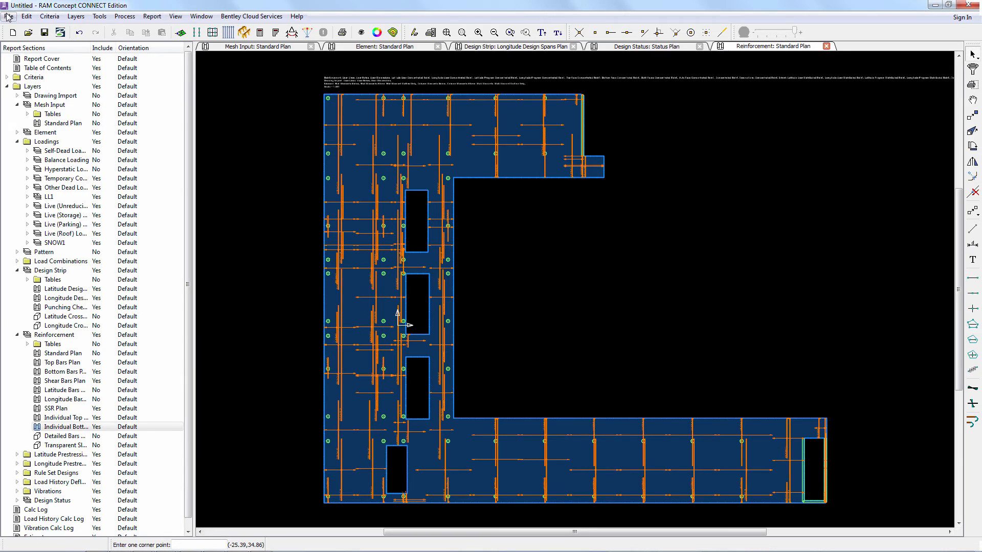
Step: Start the ISM repository update, suppressing and continuing past the slab shape-change warning
{"action": "left_click", "coordinate": [9, 16]}
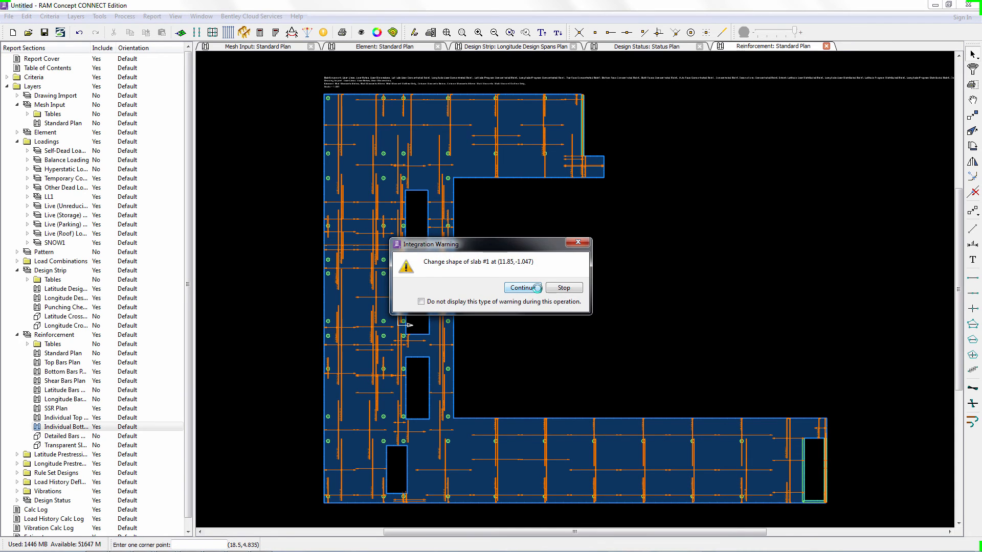
{"action": "left_click", "coordinate": [420, 301]}
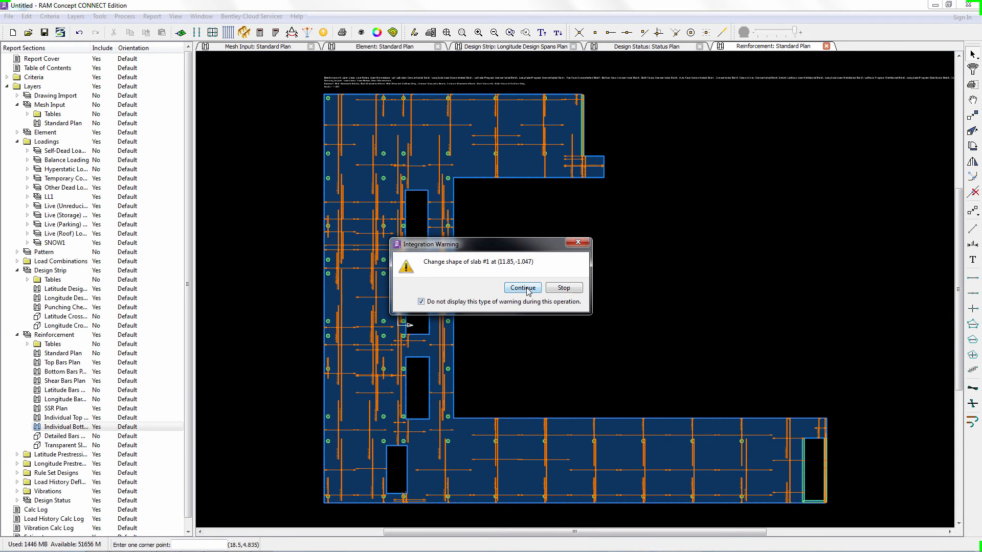
{"action": "left_click", "coordinate": [523, 288]}
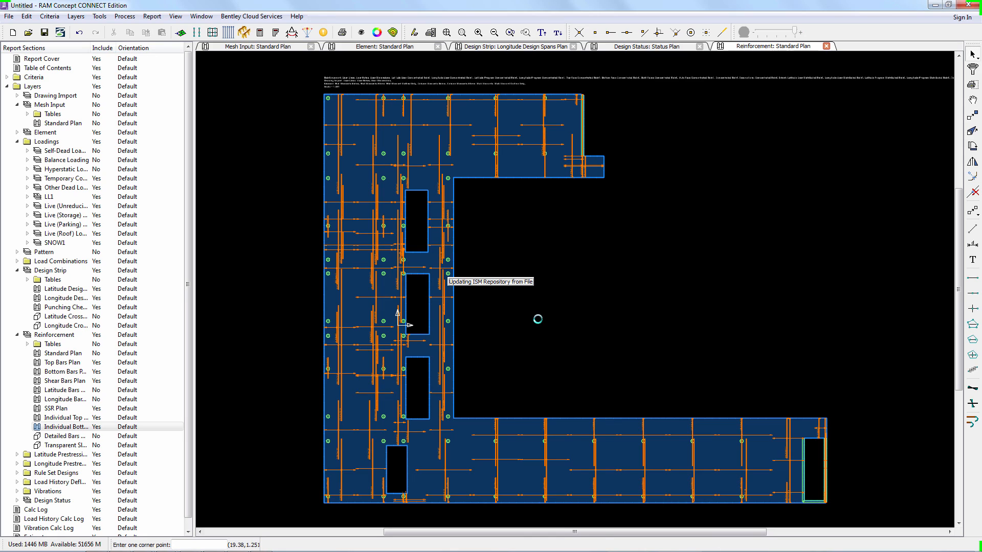